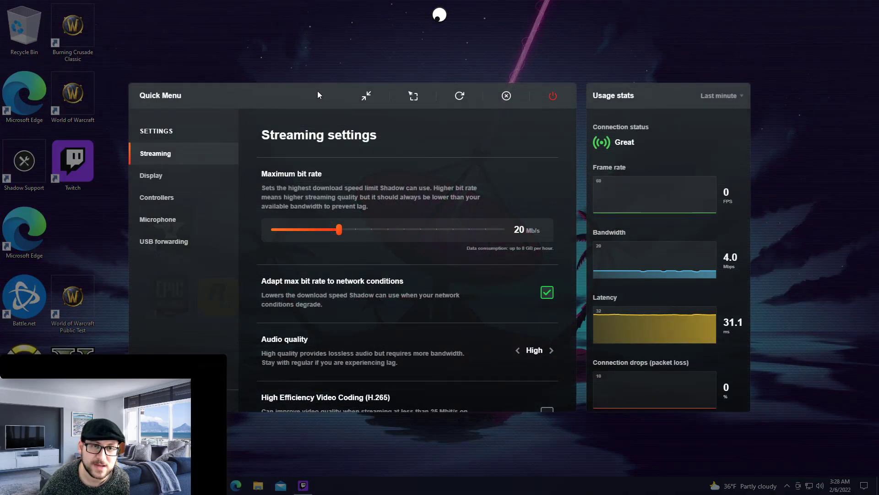
pyautogui.moveTo(306, 101)
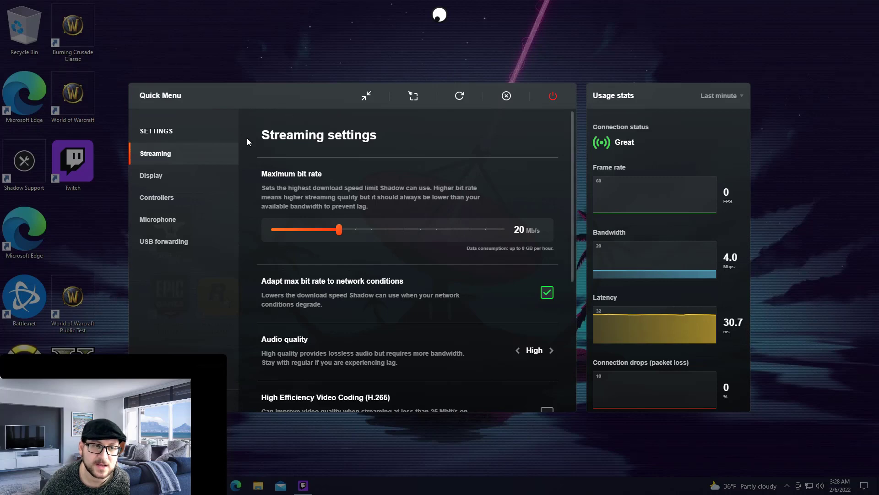
pyautogui.moveTo(151, 175)
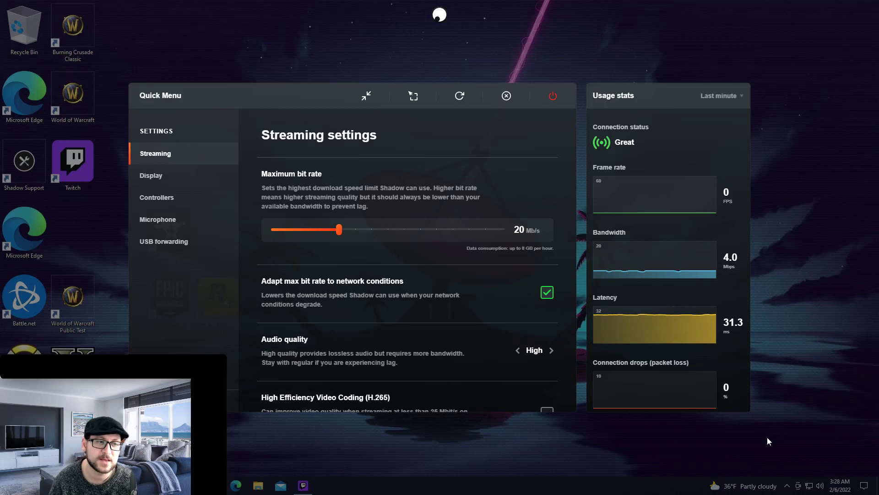
pyautogui.moveTo(270, 254)
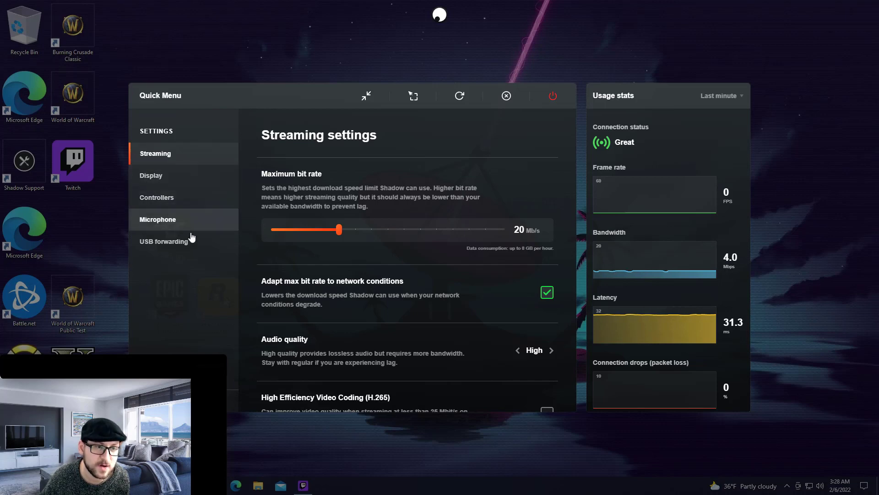
pyautogui.moveTo(231, 170)
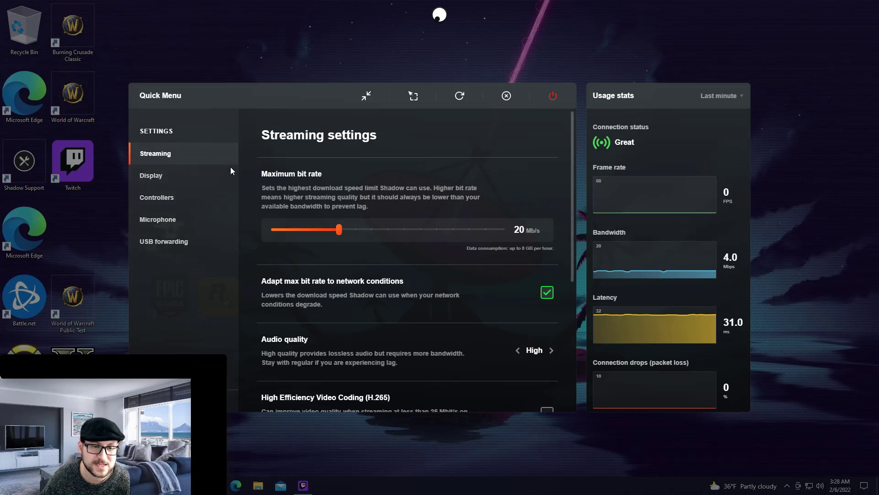
# Scroll to Audio quality in Streaming settings and switch it from Regular to High.
pyautogui.scroll(-3)
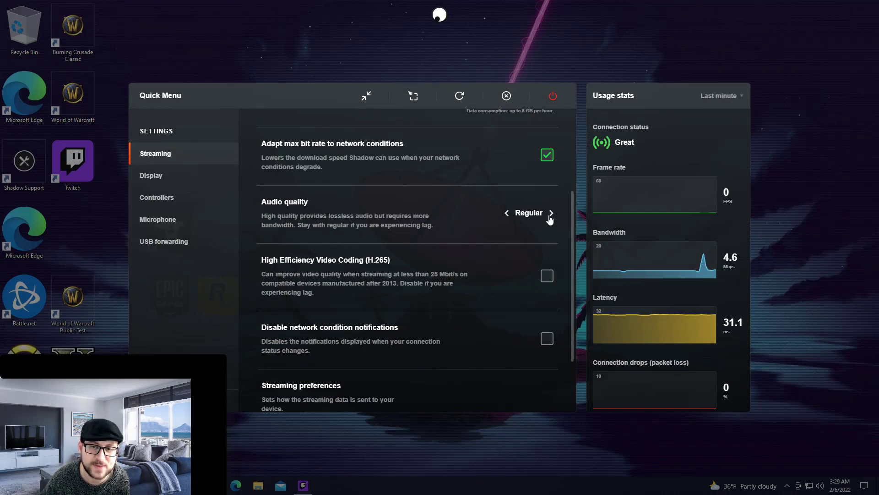
pyautogui.click(550, 212)
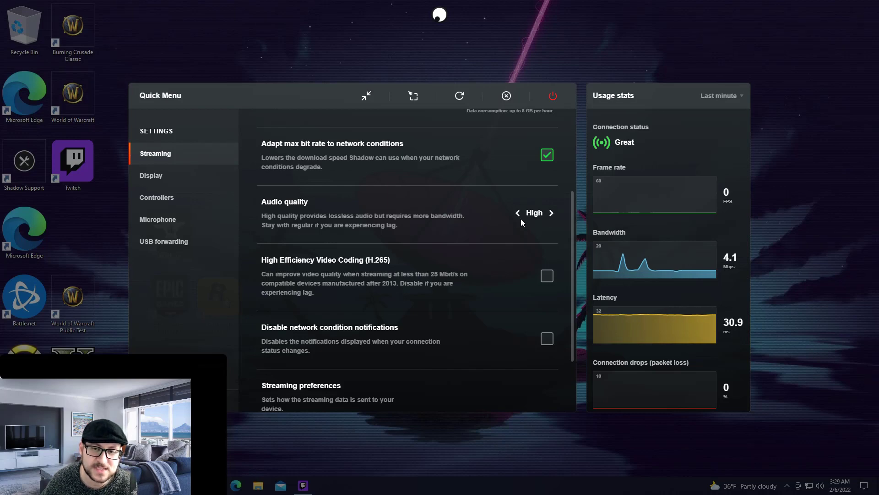
pyautogui.moveTo(526, 221)
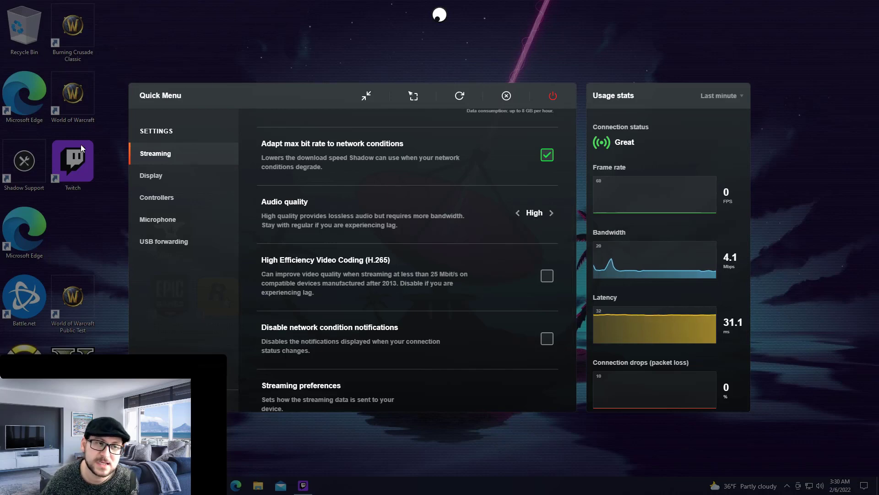
pyautogui.moveTo(119, 90)
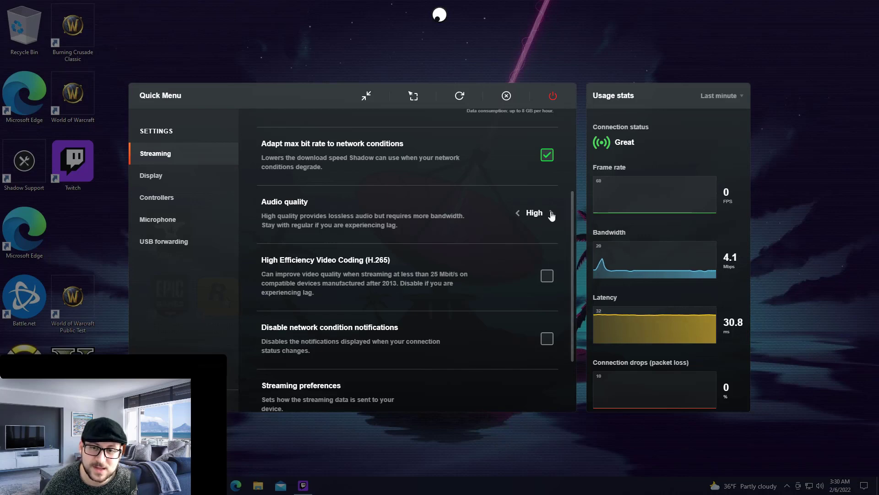
# Close the Quick Menu and return to the desktop with audio on High.
pyautogui.click(505, 96)
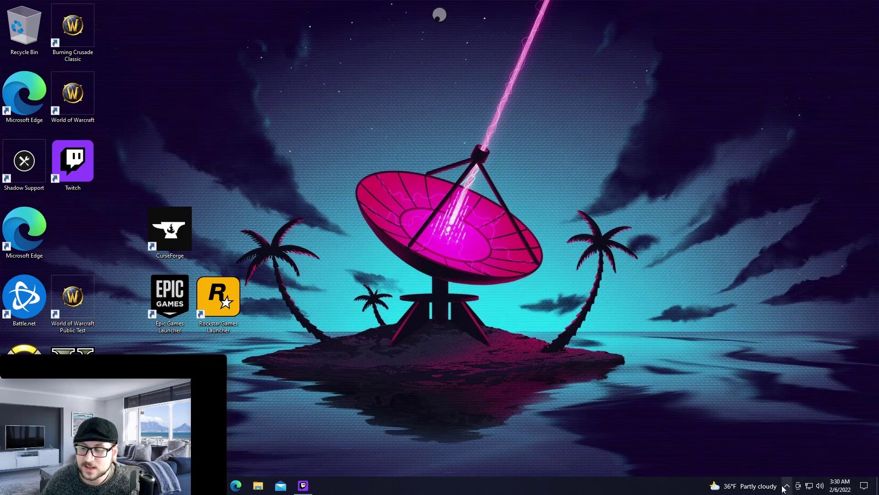
pyautogui.moveTo(628, 279)
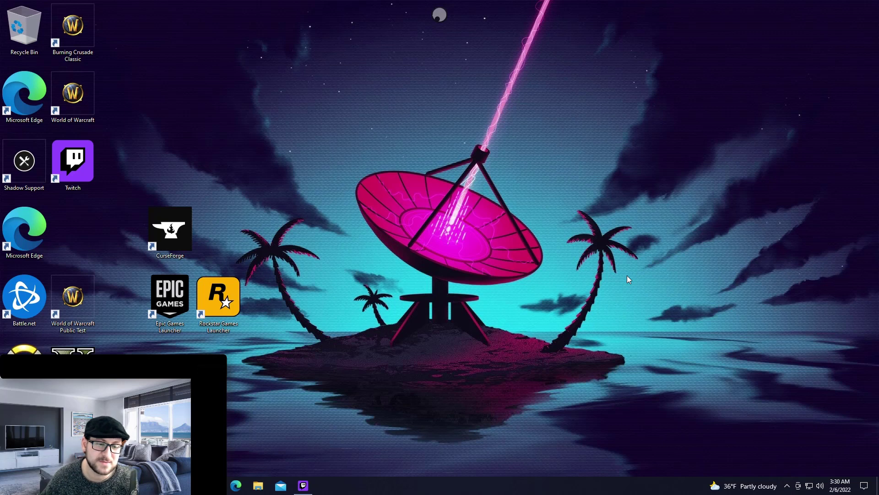